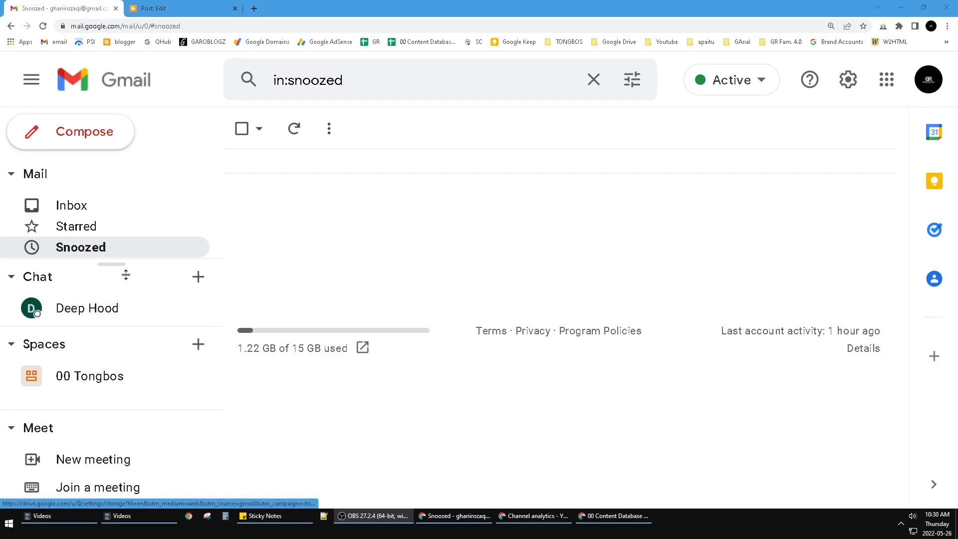
pyautogui.moveTo(424, 264)
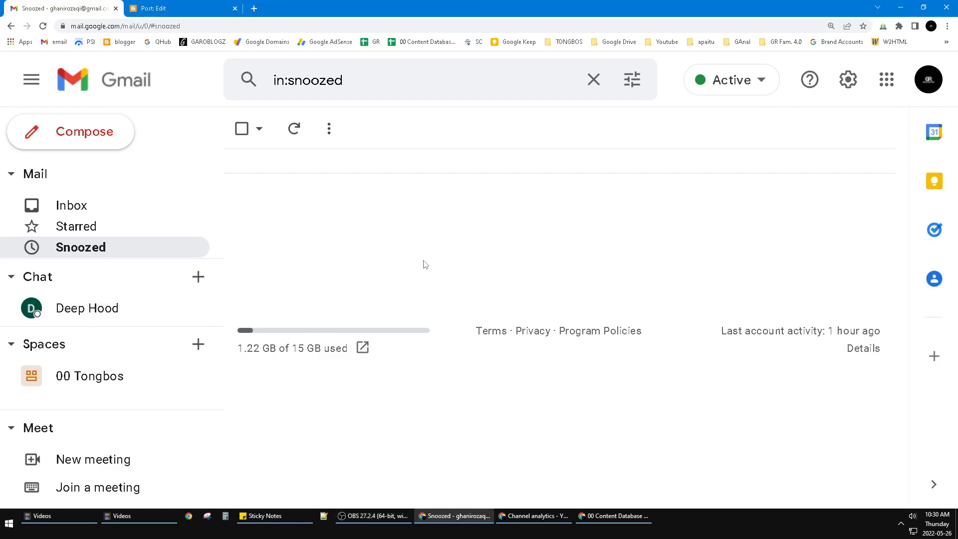
pyautogui.moveTo(397, 181)
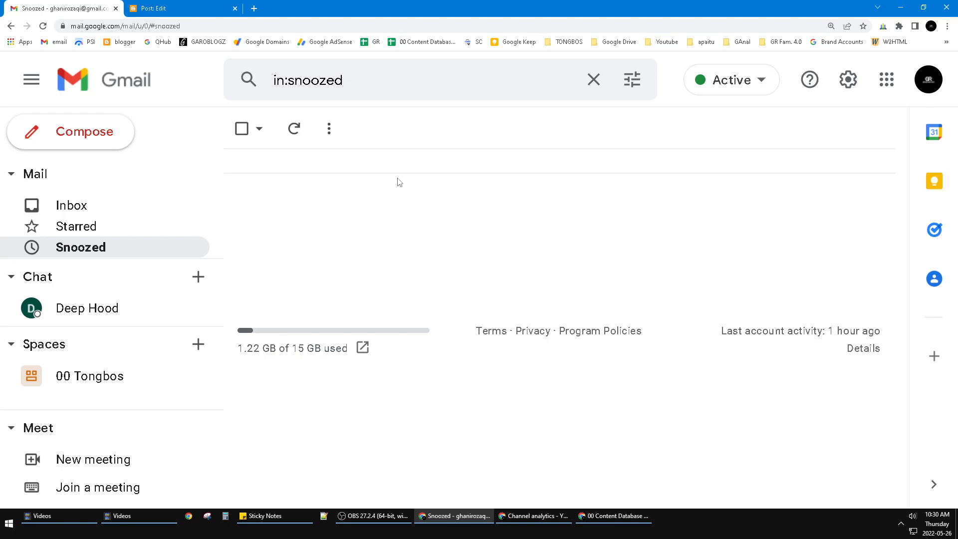
pyautogui.moveTo(409, 196)
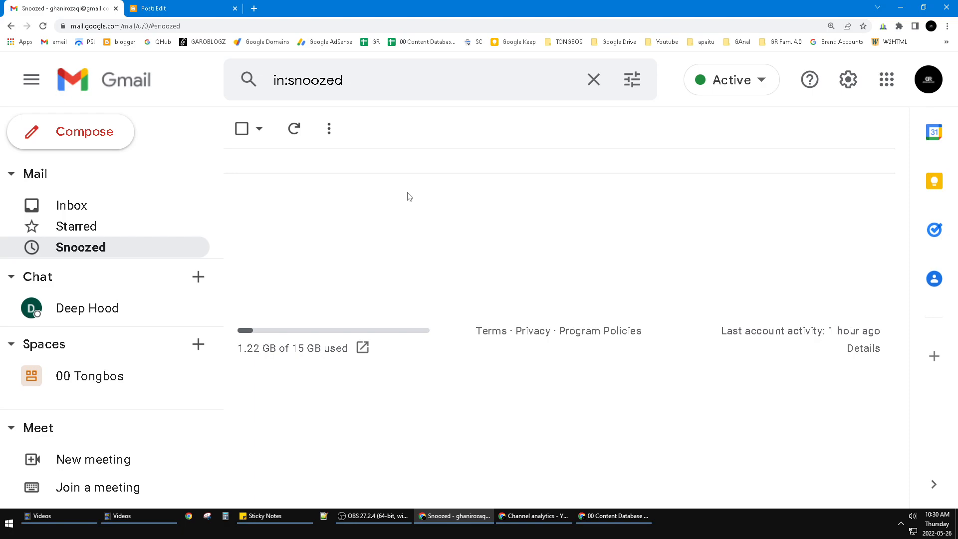
pyautogui.moveTo(405, 178)
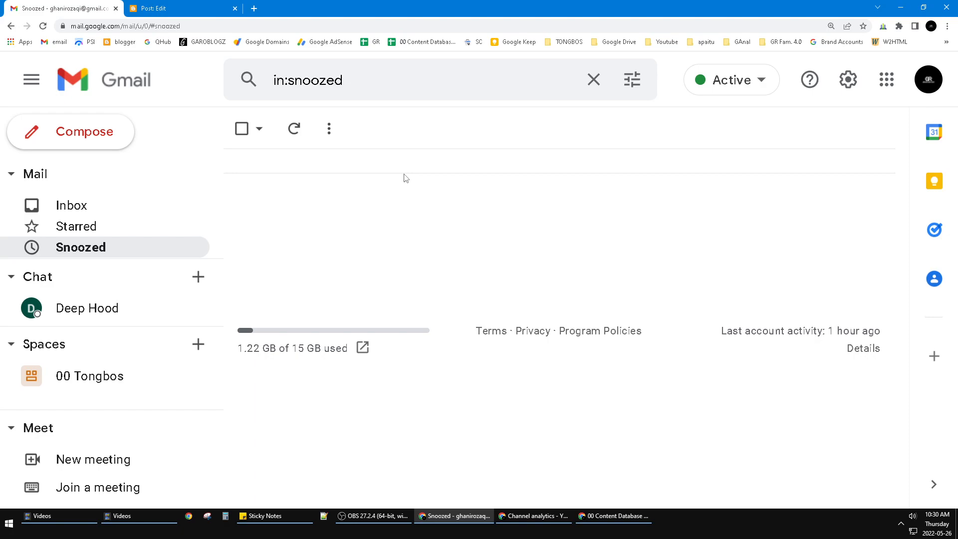
pyautogui.moveTo(300, 183)
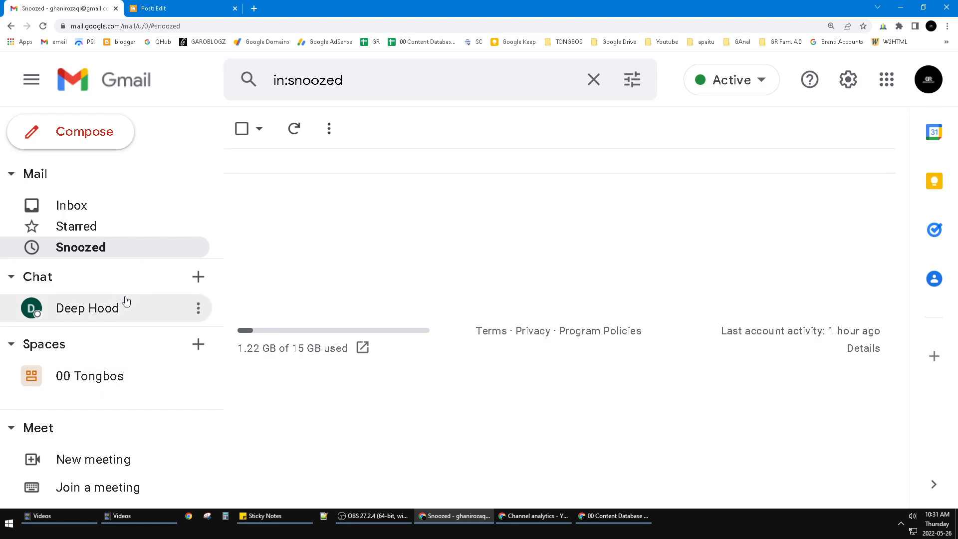
pyautogui.moveTo(130, 303)
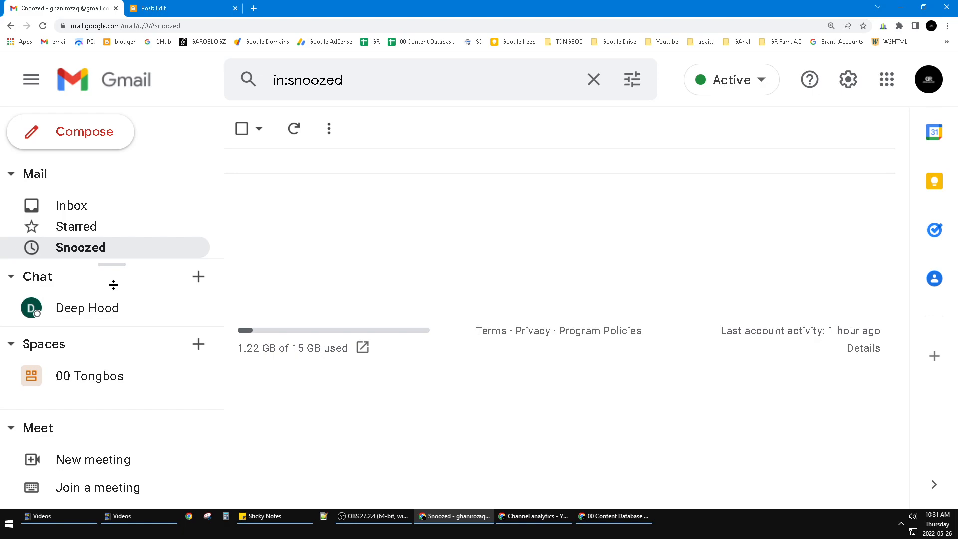
pyautogui.moveTo(559, 109)
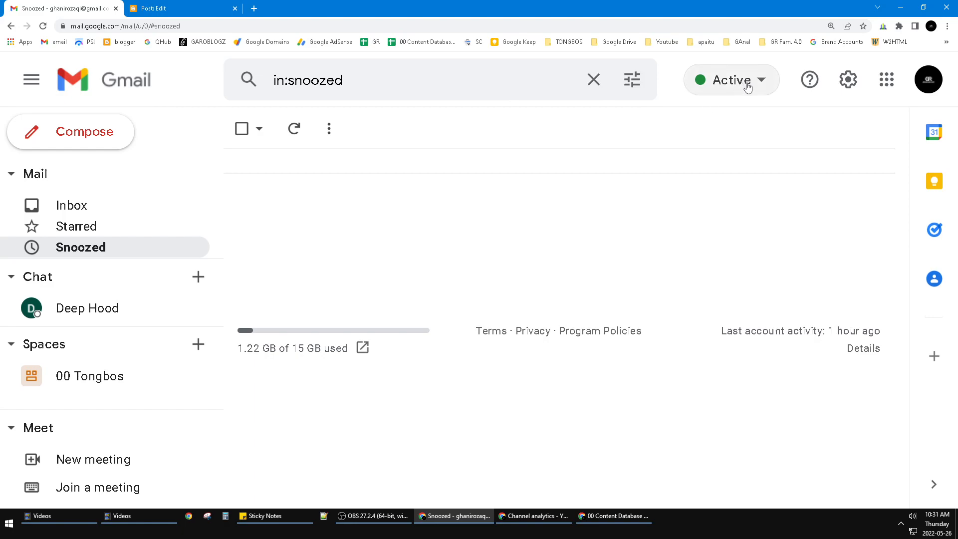
# Step: Switch the Gmail chat status from Active to Away via the status dropdown
pyautogui.click(731, 80)
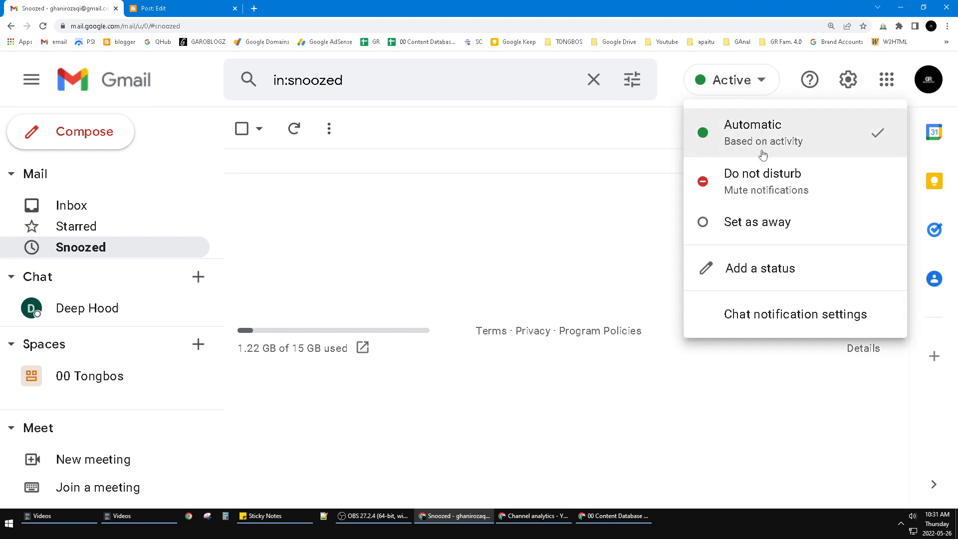
pyautogui.moveTo(770, 190)
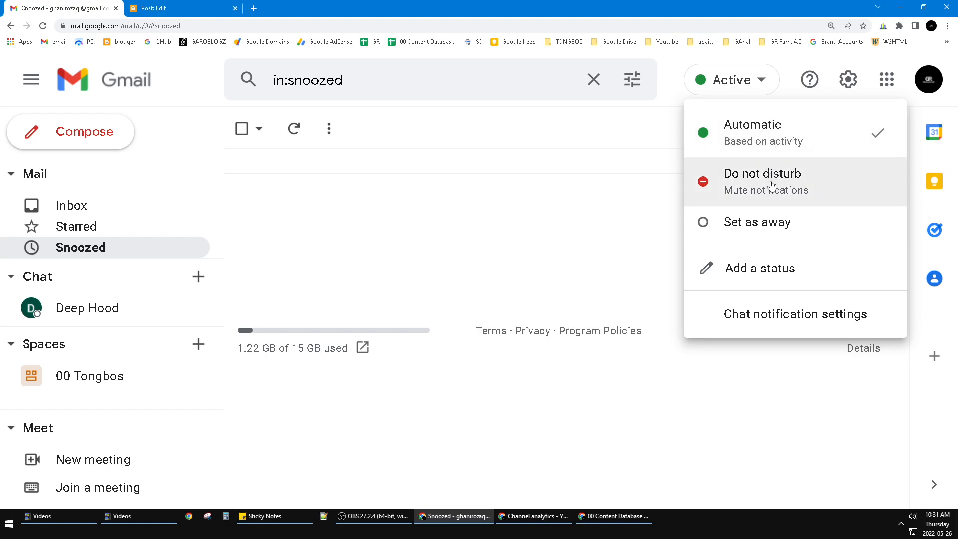
pyautogui.moveTo(783, 226)
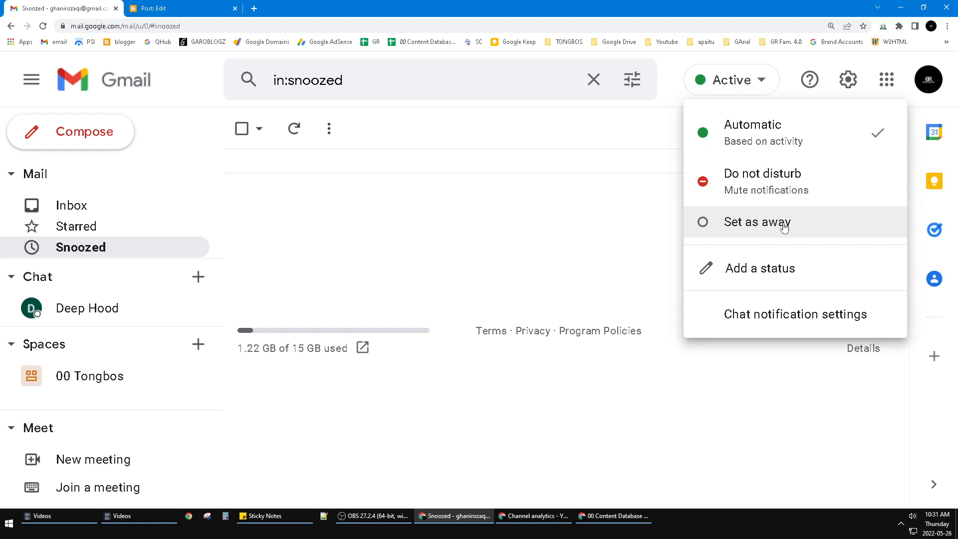
pyautogui.click(757, 222)
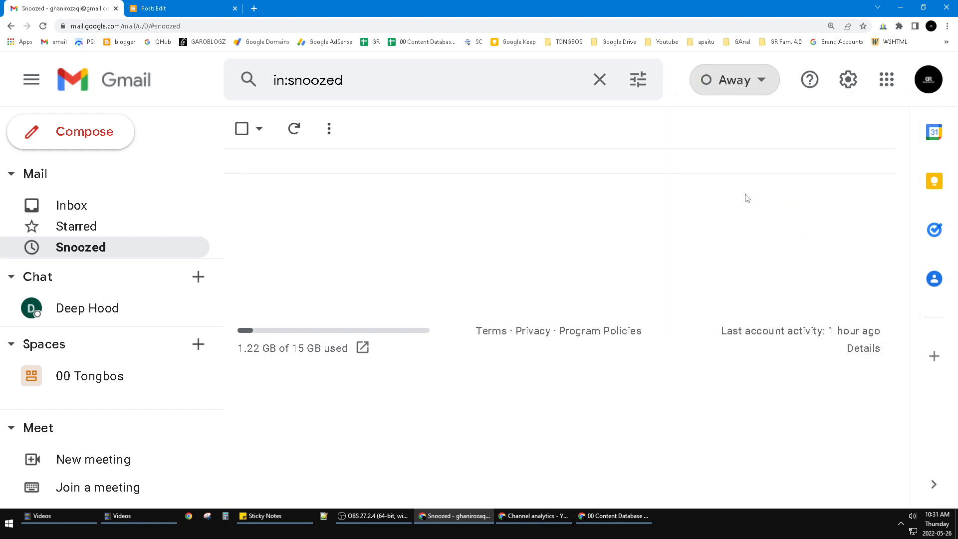
pyautogui.moveTo(690, 102)
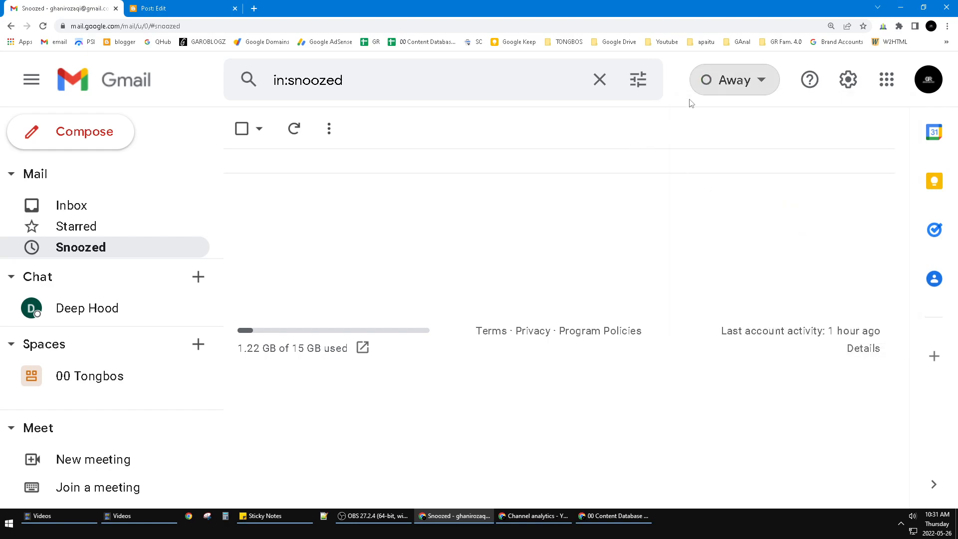
pyautogui.moveTo(736, 89)
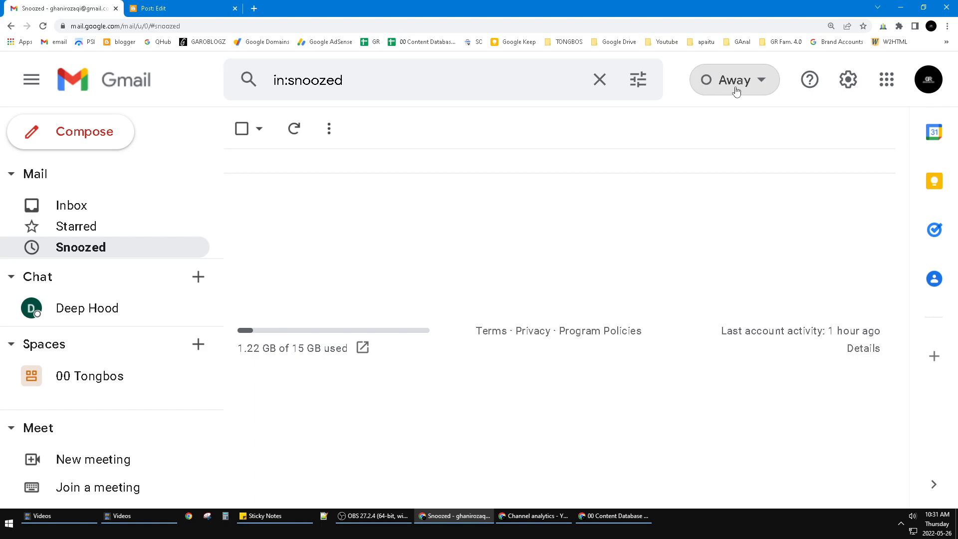
pyautogui.moveTo(786, 281)
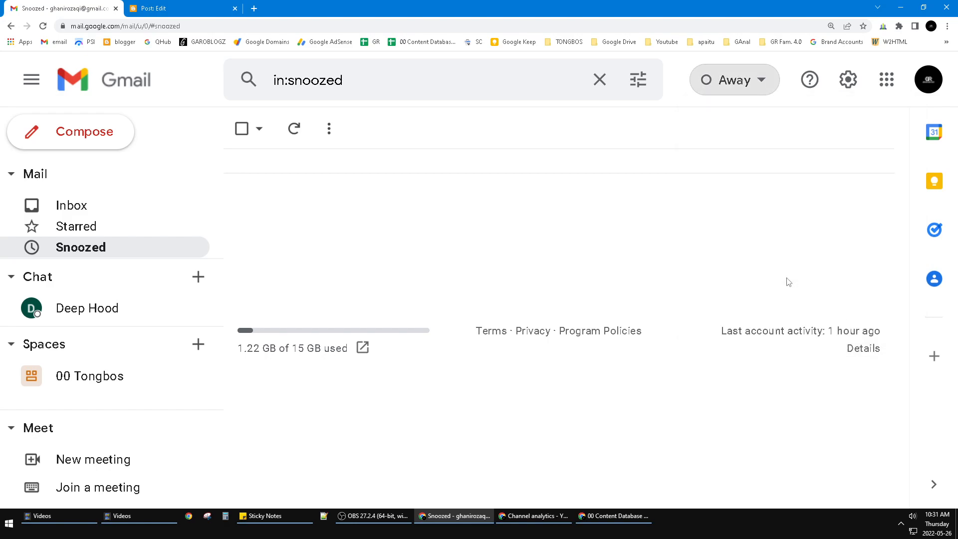
# Step: Save a custom 'out of office' status set to clear after Today
pyautogui.click(734, 80)
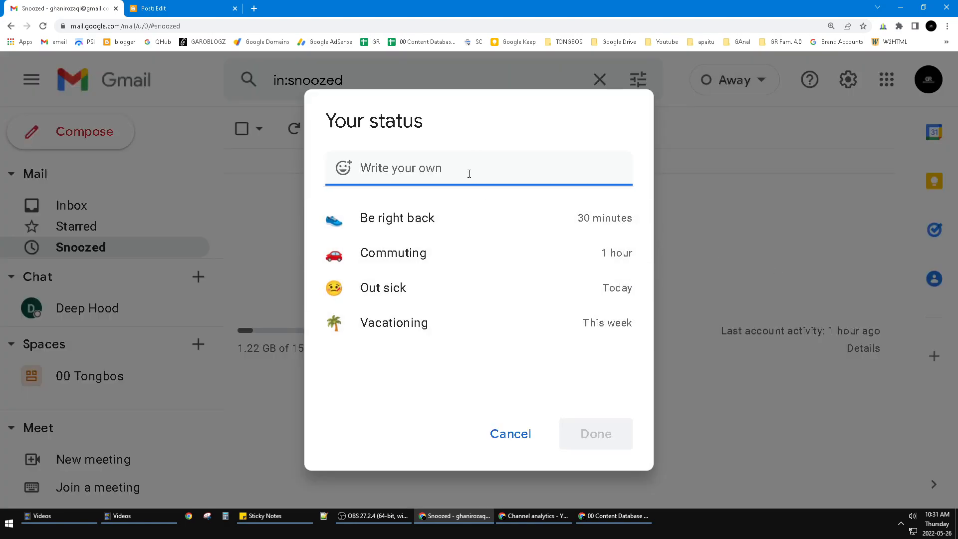
pyautogui.write('out of office')
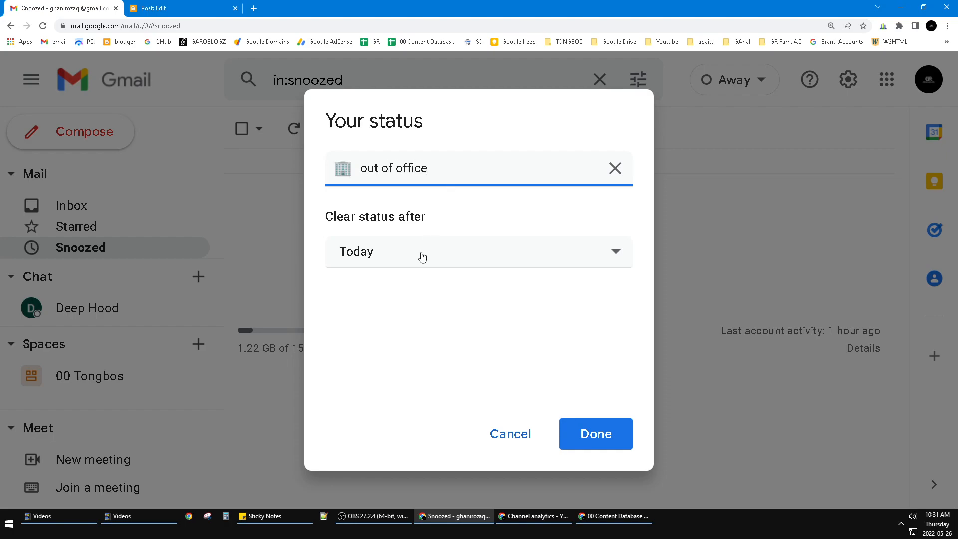
pyautogui.click(478, 251)
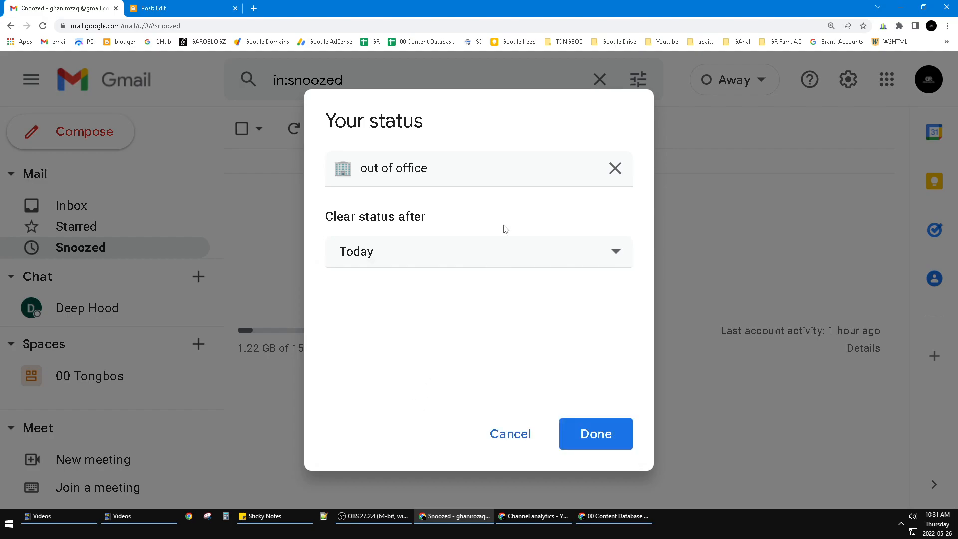
pyautogui.click(595, 433)
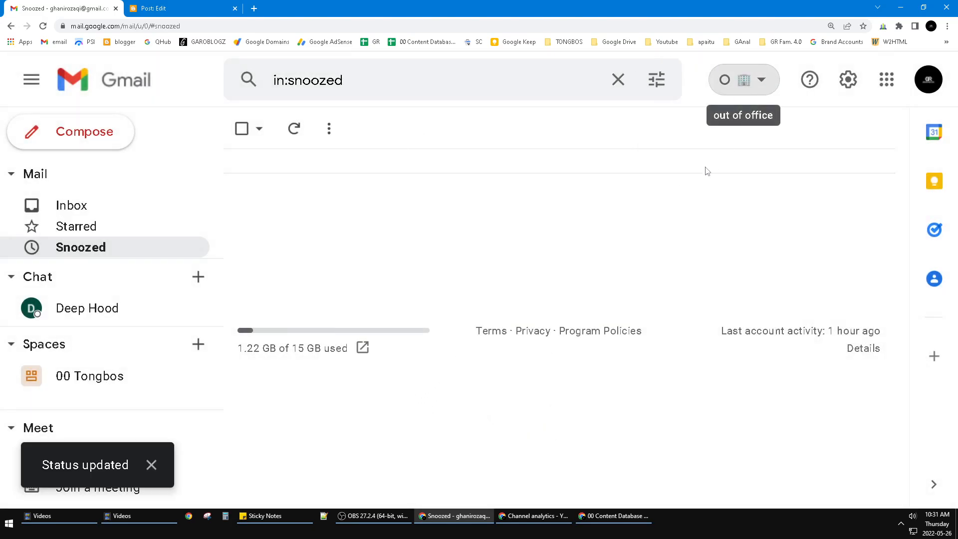
# Step: Reopen the status options to confirm Away and 'out of office' are both checked
pyautogui.click(761, 80)
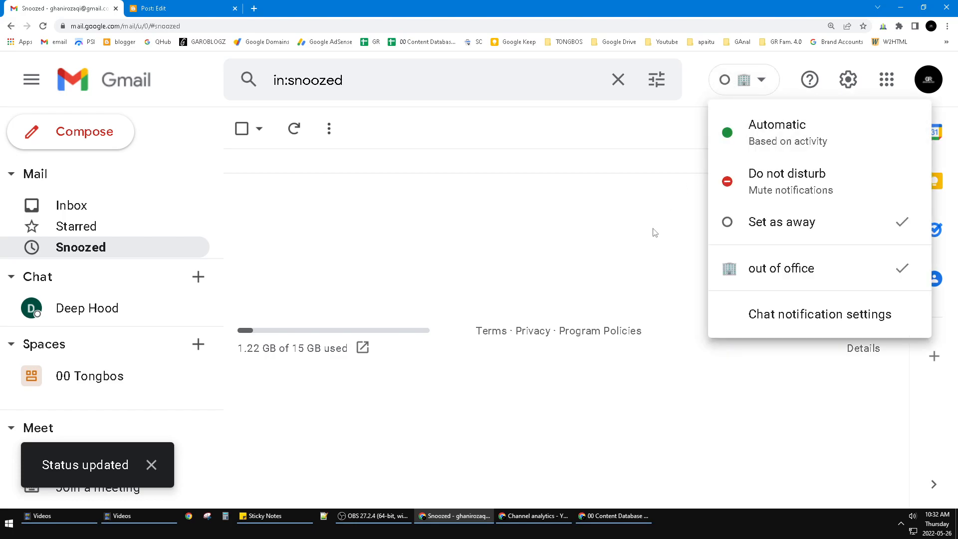
pyautogui.moveTo(608, 234)
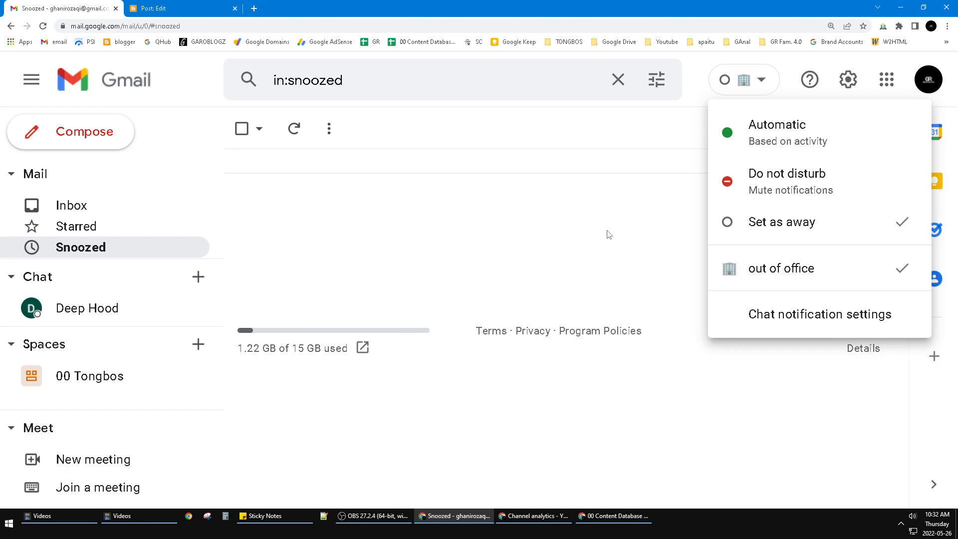
pyautogui.moveTo(608, 228)
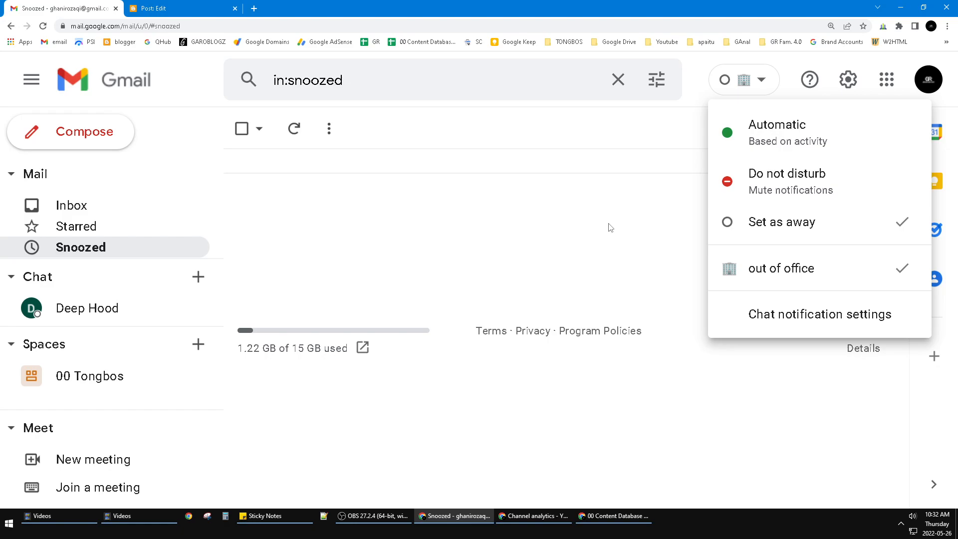
pyautogui.moveTo(611, 217)
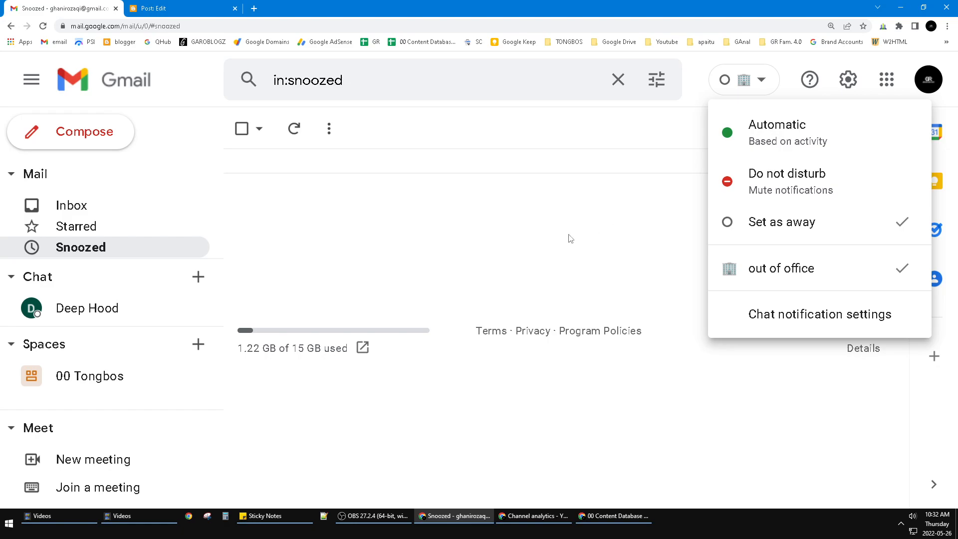
pyautogui.moveTo(579, 243)
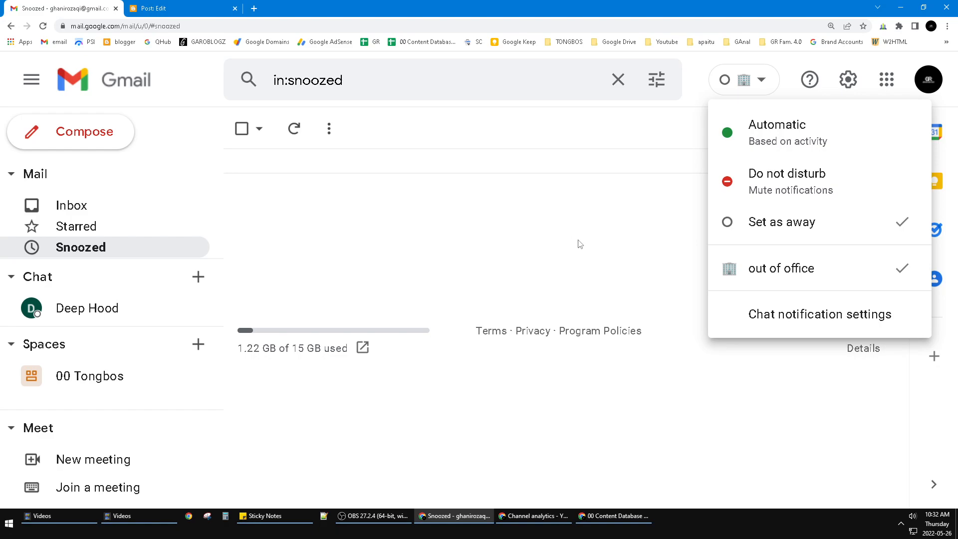
pyautogui.moveTo(575, 210)
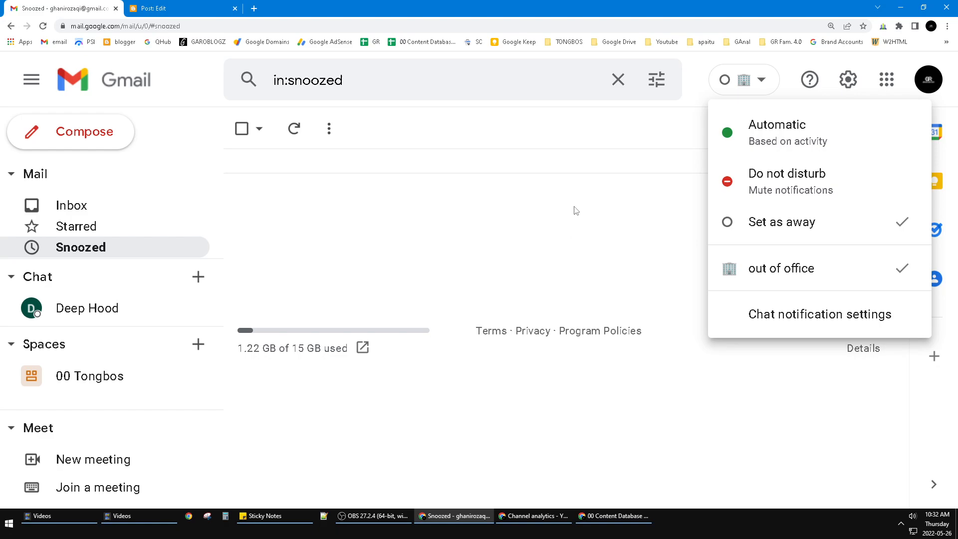
pyautogui.moveTo(786, 275)
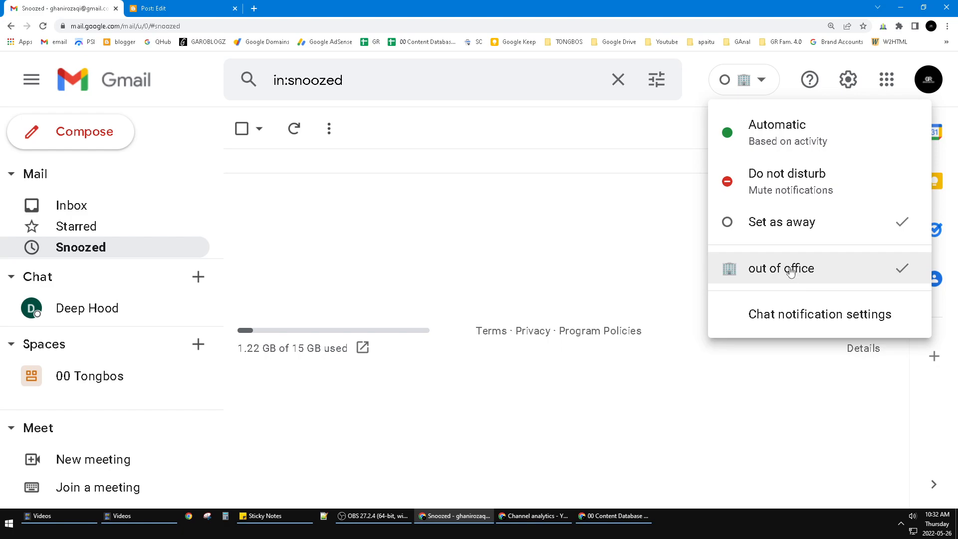